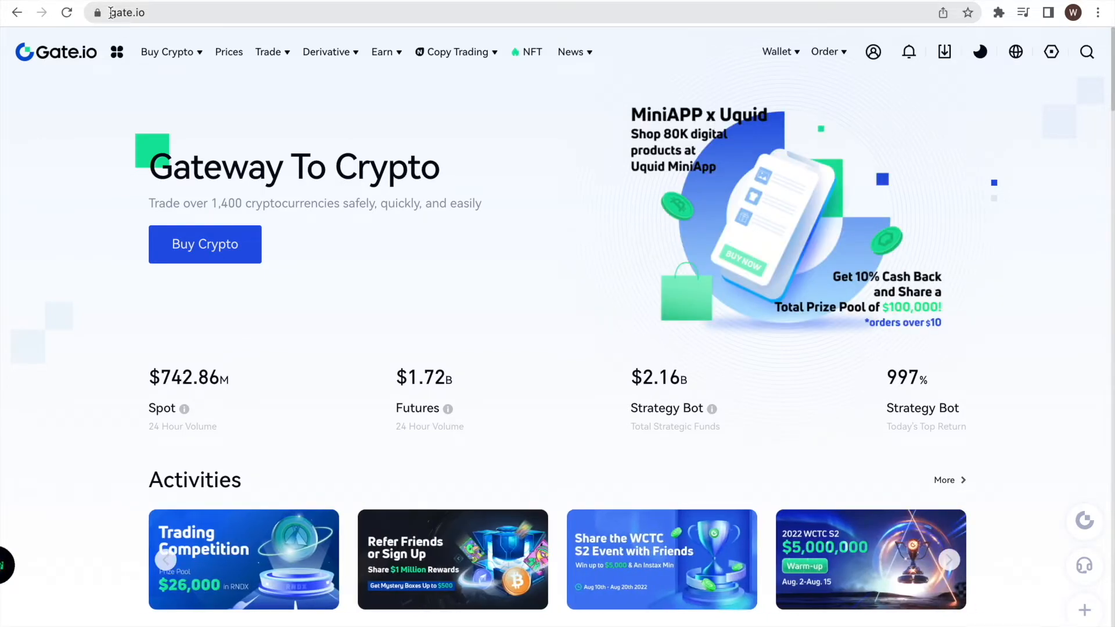
# - Reveal the signed-in account dropdown from the Gate.io homepage top bar
pyautogui.click(128, 13)
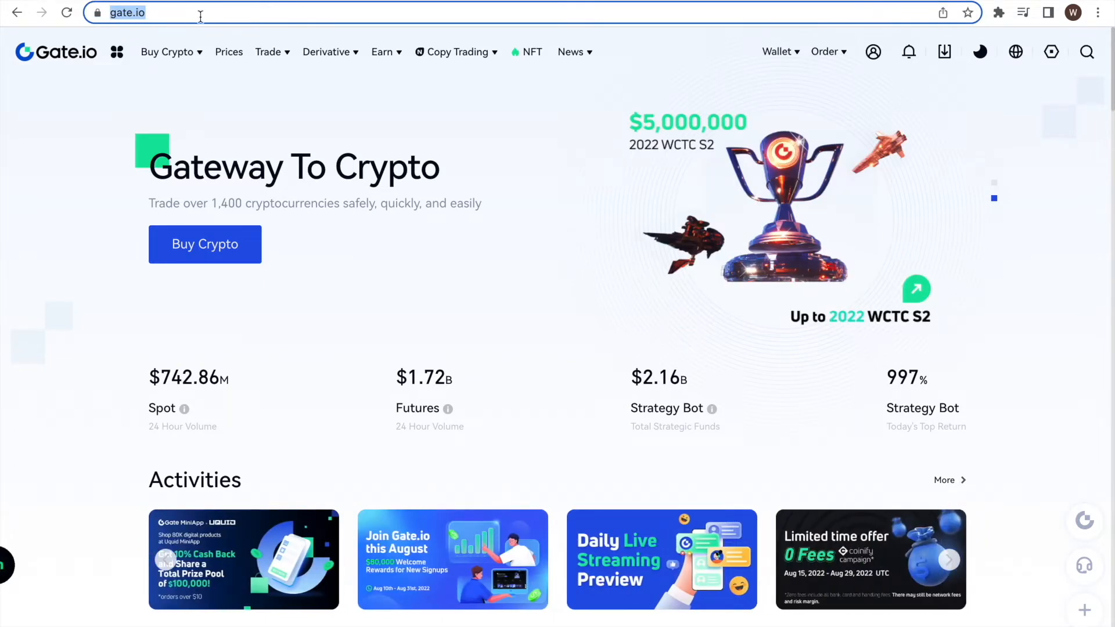
pyautogui.click(872, 51)
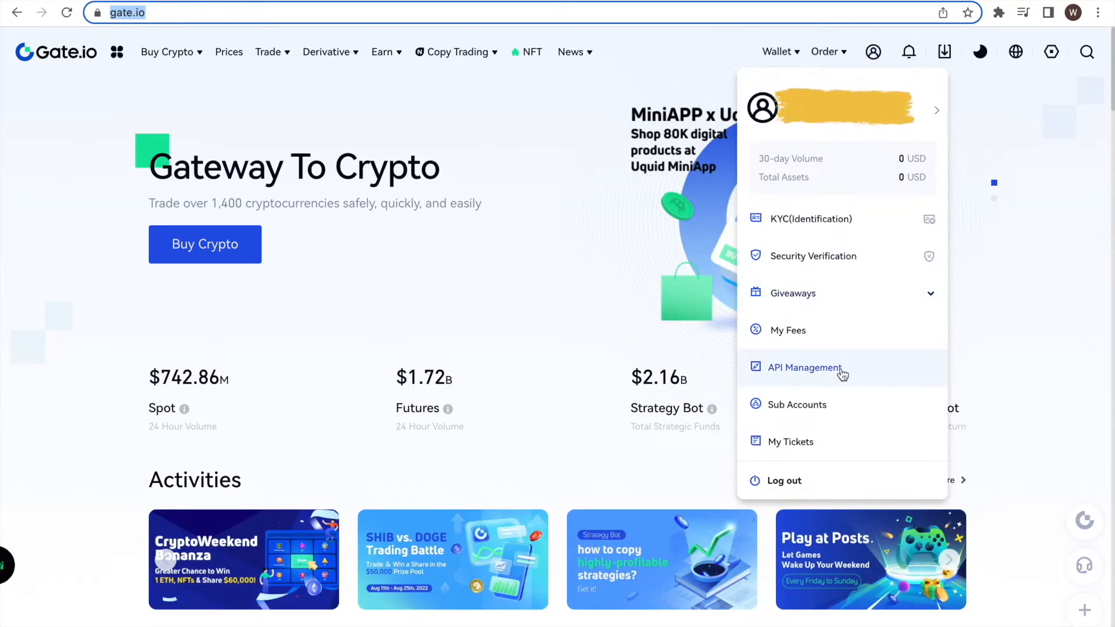
# - Go to API Management and show the APIv4 Keys list with the existing 'Dr fee' key
pyautogui.click(804, 368)
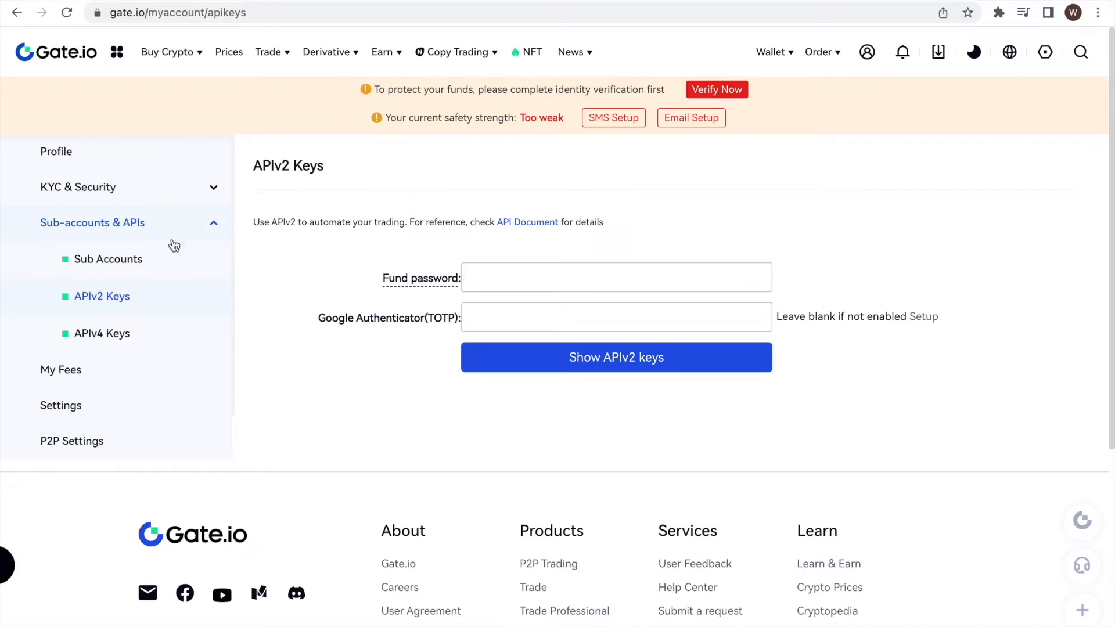
pyautogui.moveTo(164, 320)
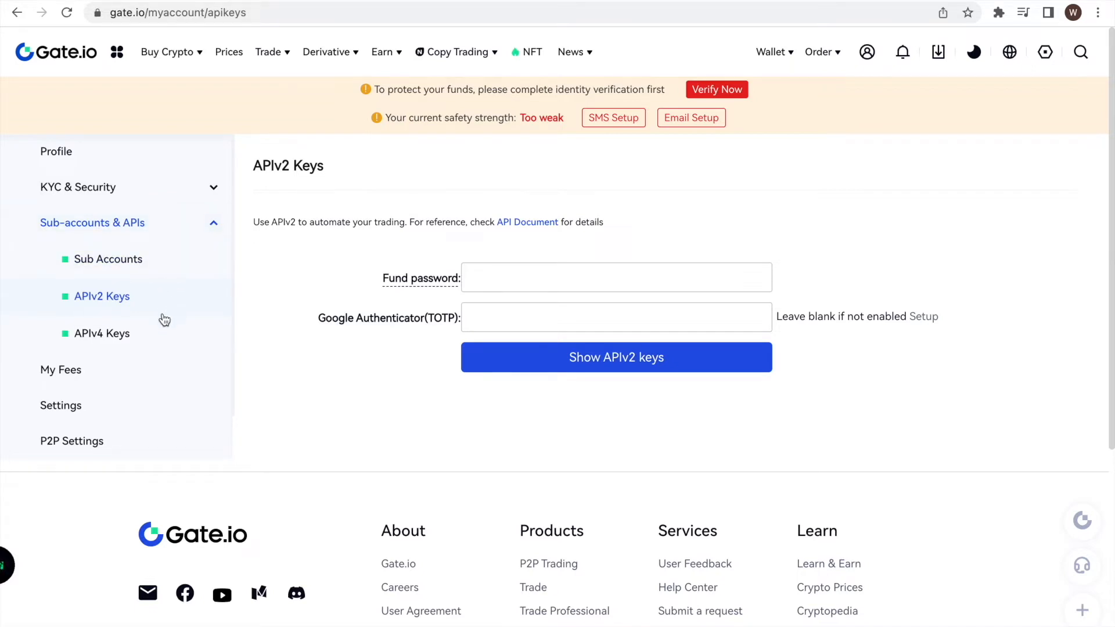
pyautogui.moveTo(164, 339)
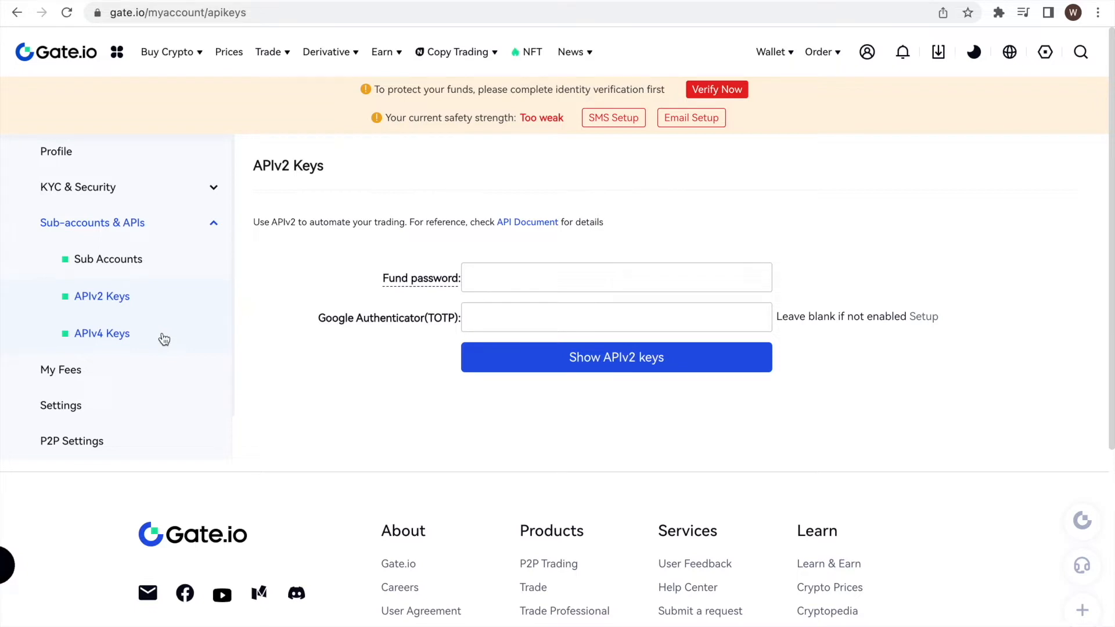
pyautogui.click(101, 334)
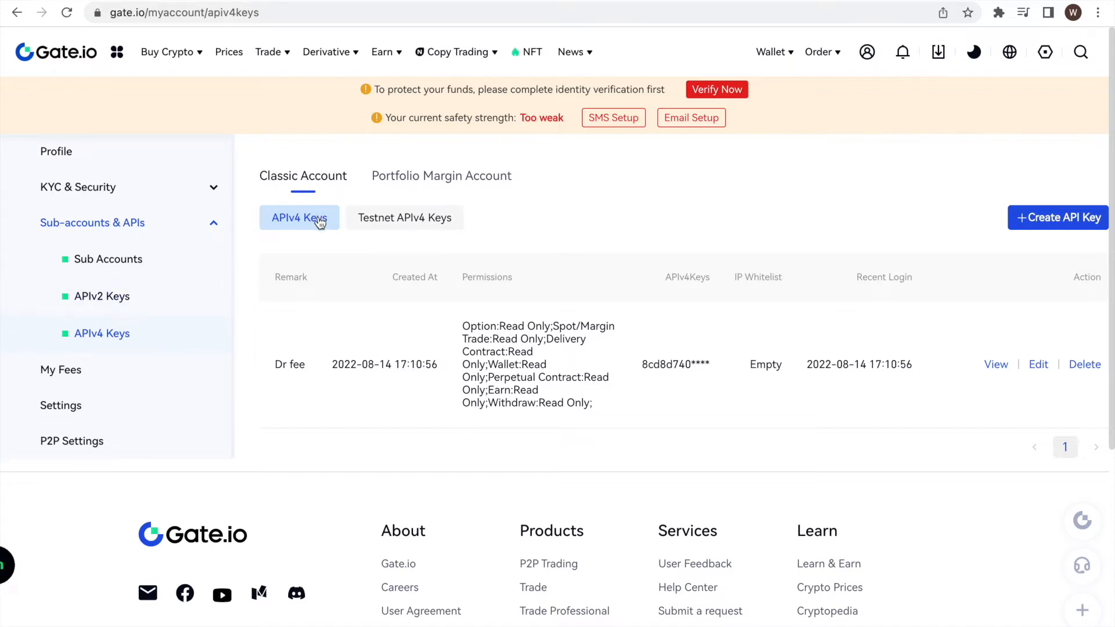
pyautogui.moveTo(1064, 223)
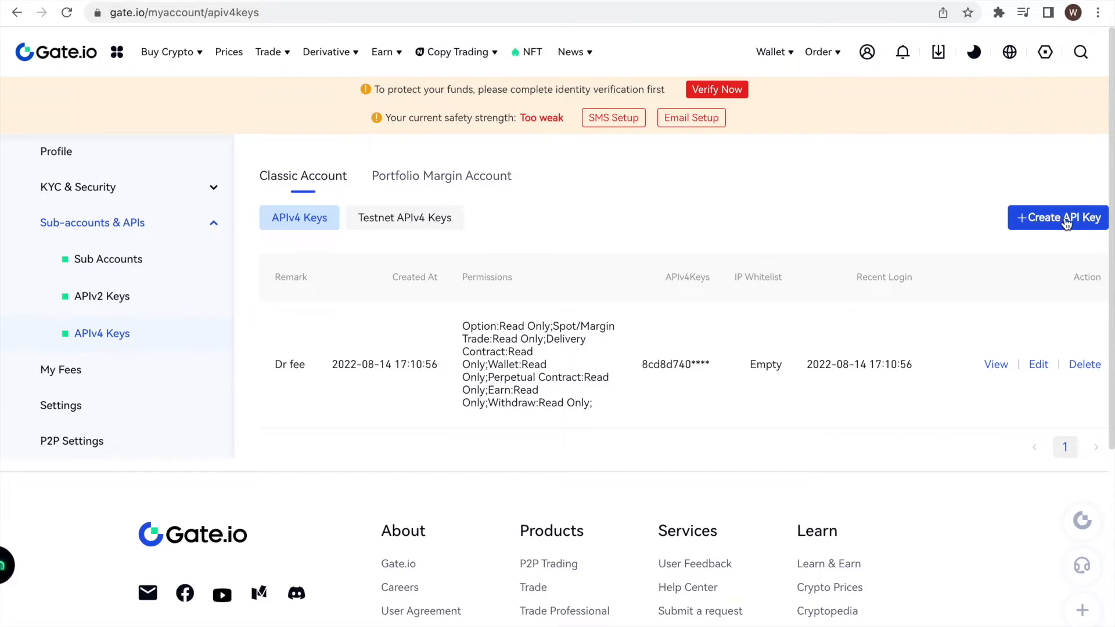
# - Begin a new API key and enter the remark 'Dr fee'
pyautogui.click(1057, 218)
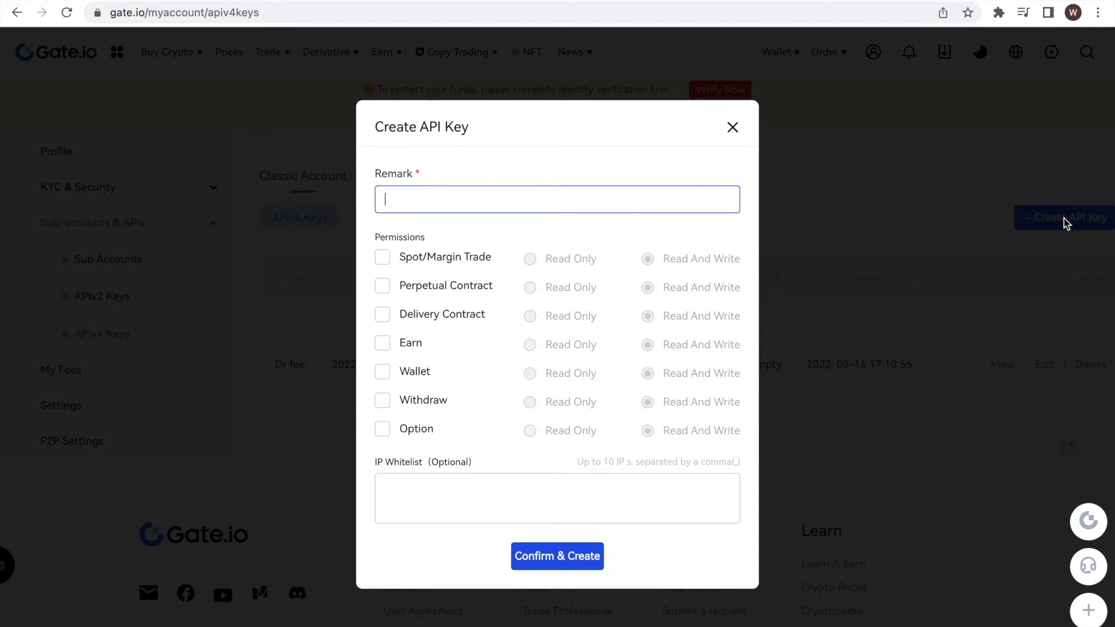
pyautogui.write('Dr fee')
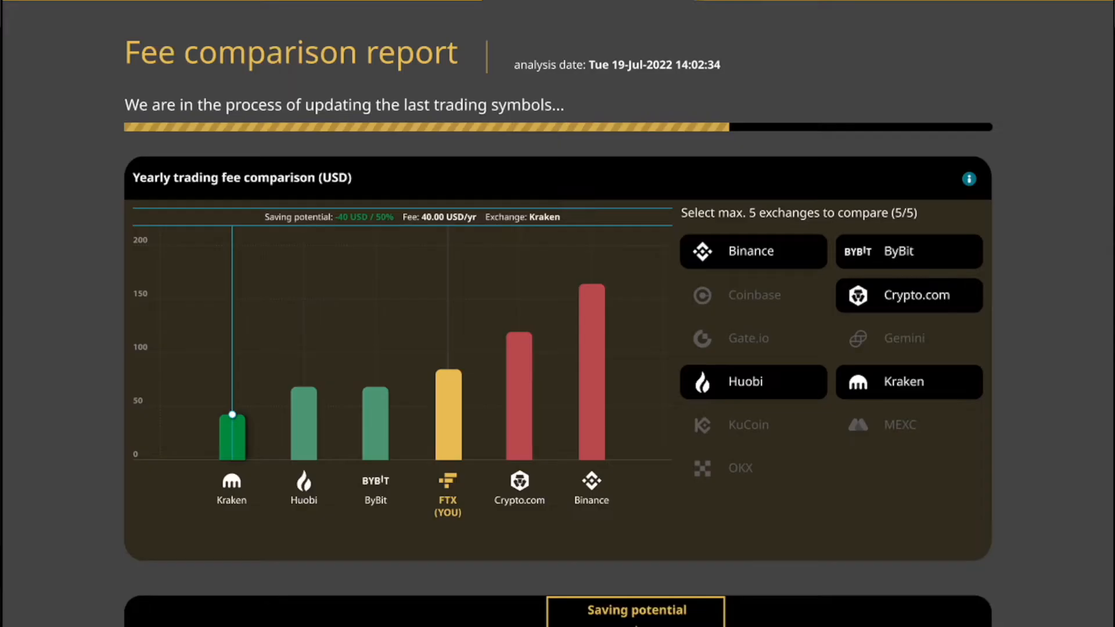
pyautogui.scroll(-3)
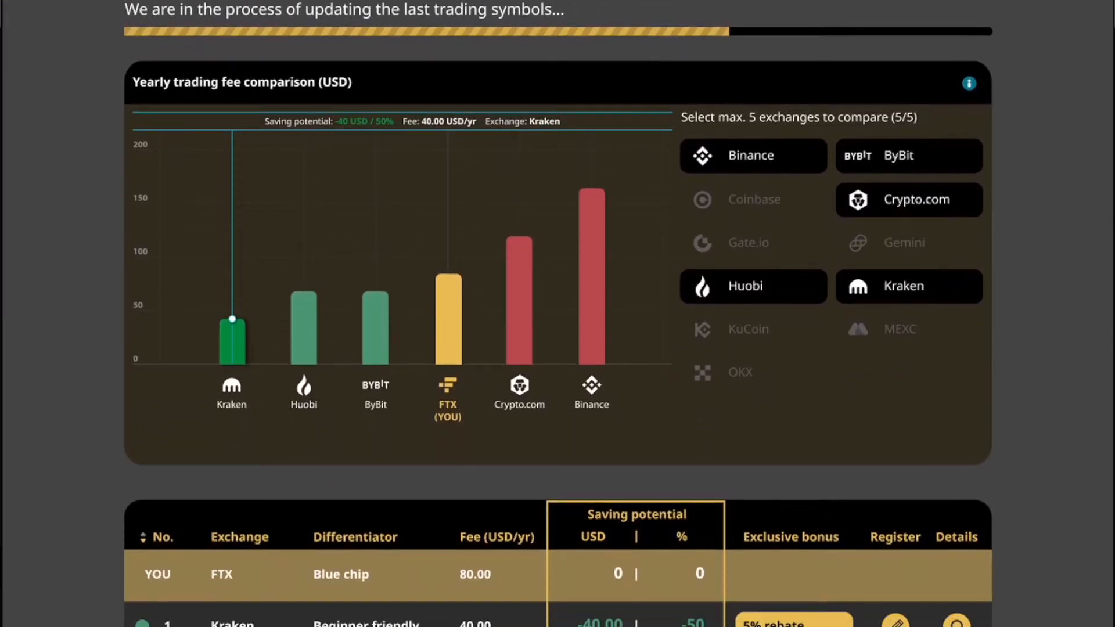
pyautogui.scroll(-3)
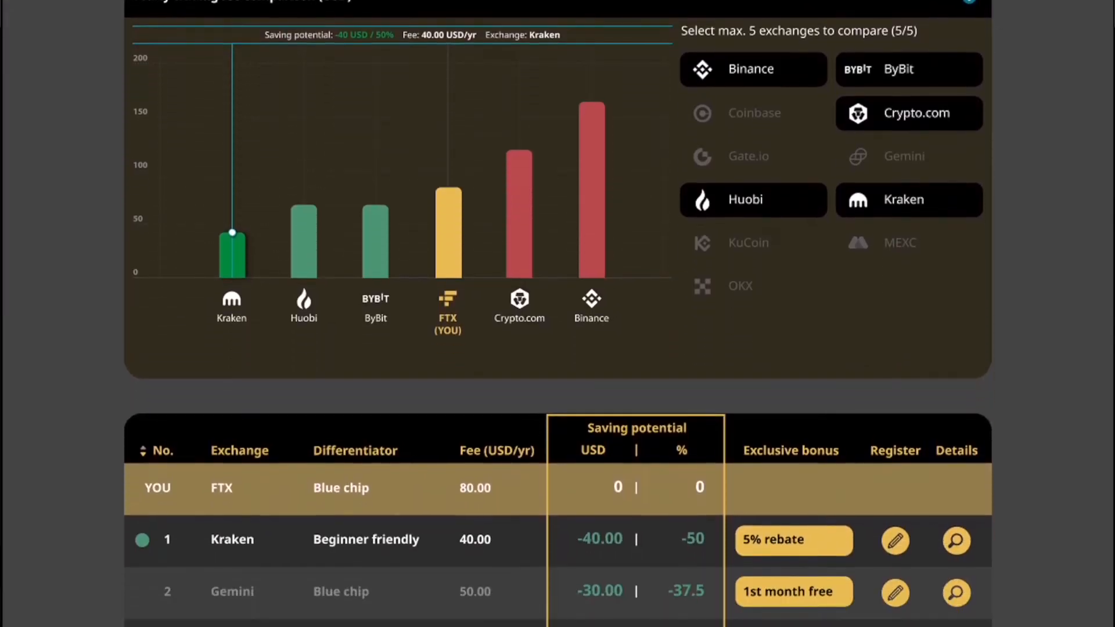
pyautogui.scroll(-3)
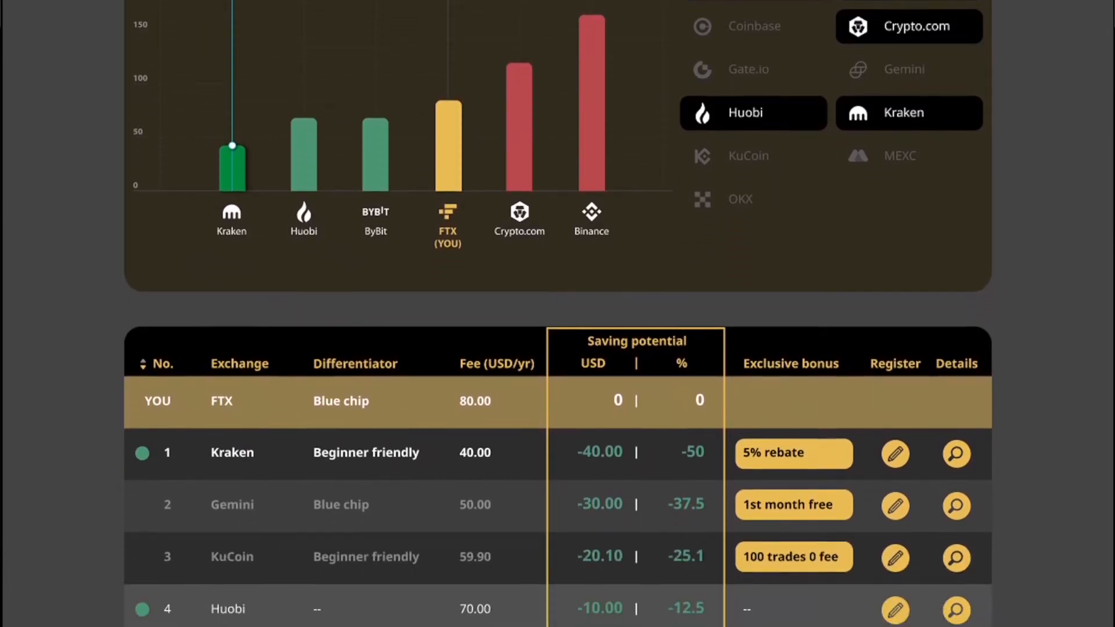
pyautogui.scroll(-3)
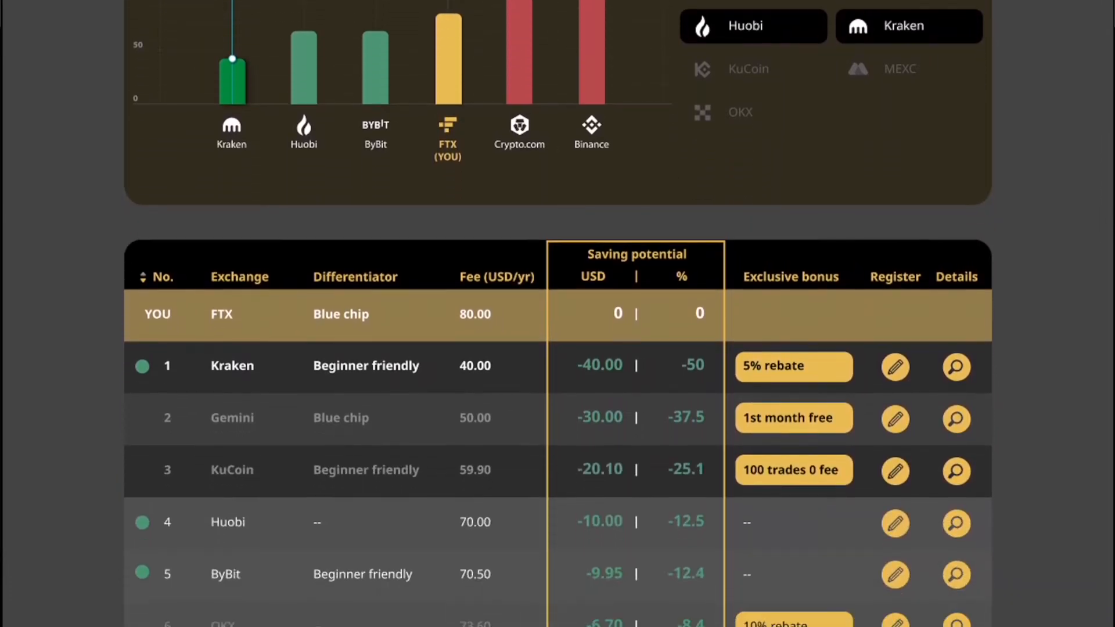
pyautogui.scroll(-3)
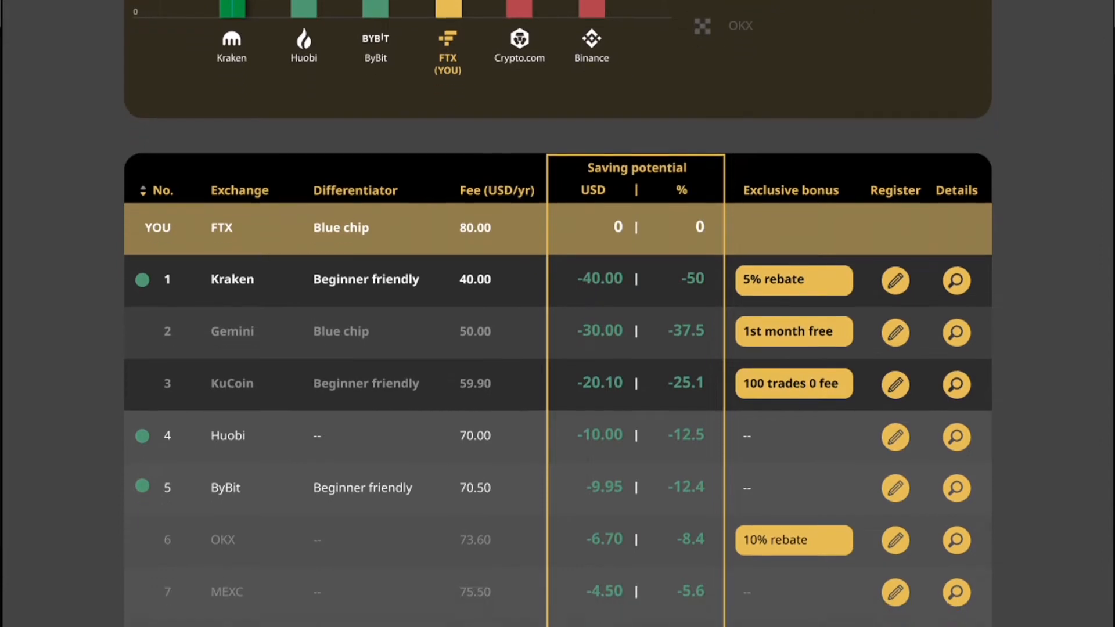
pyautogui.scroll(-3)
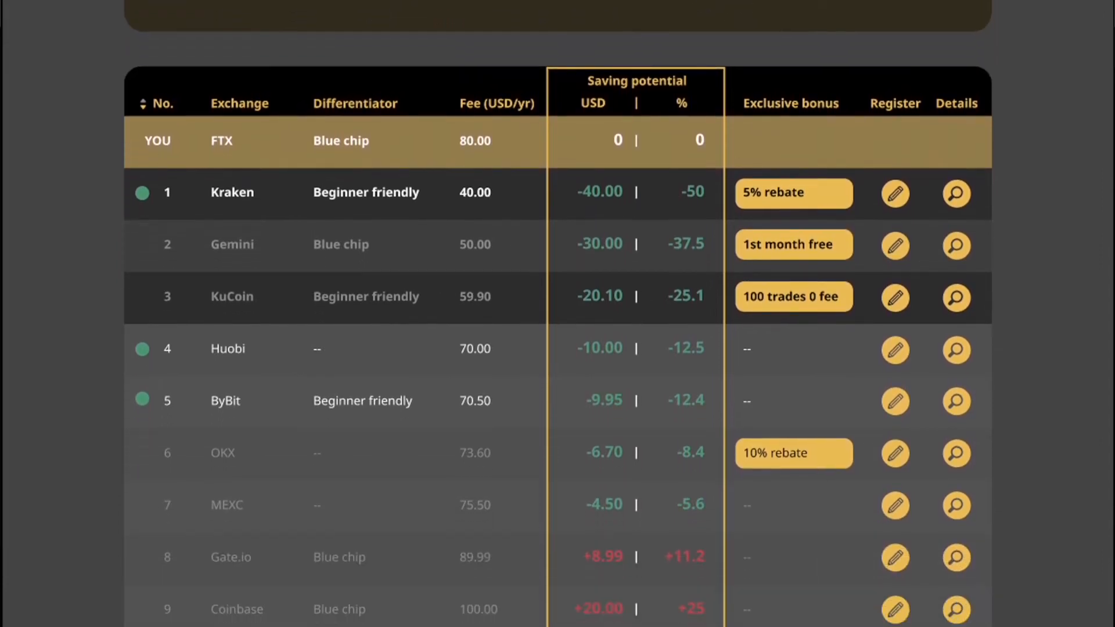
pyautogui.scroll(-3)
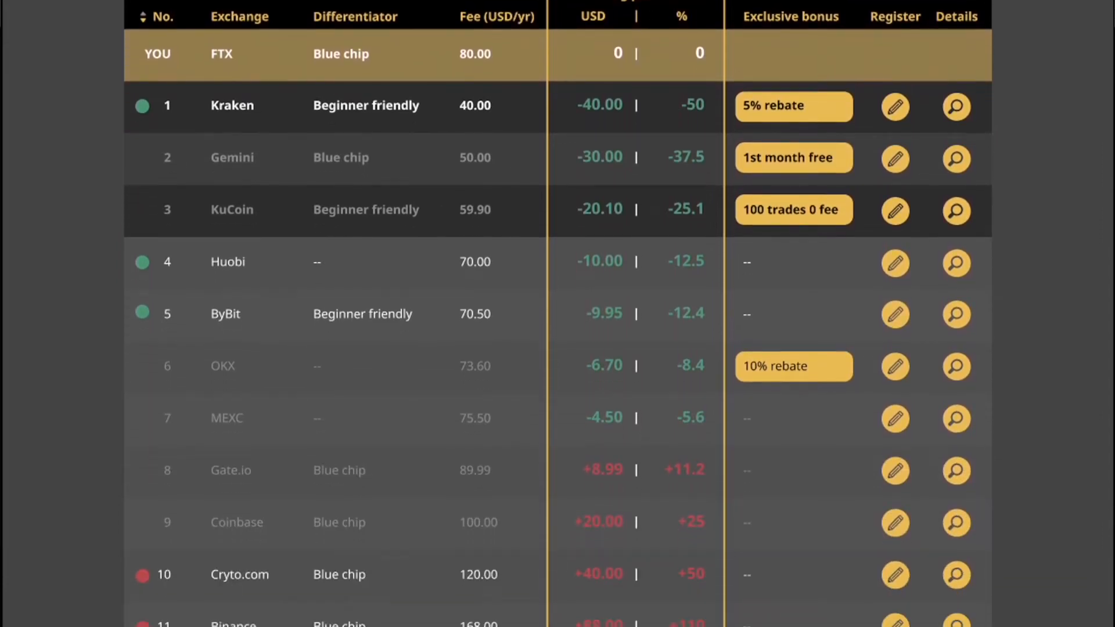
pyautogui.scroll(-3)
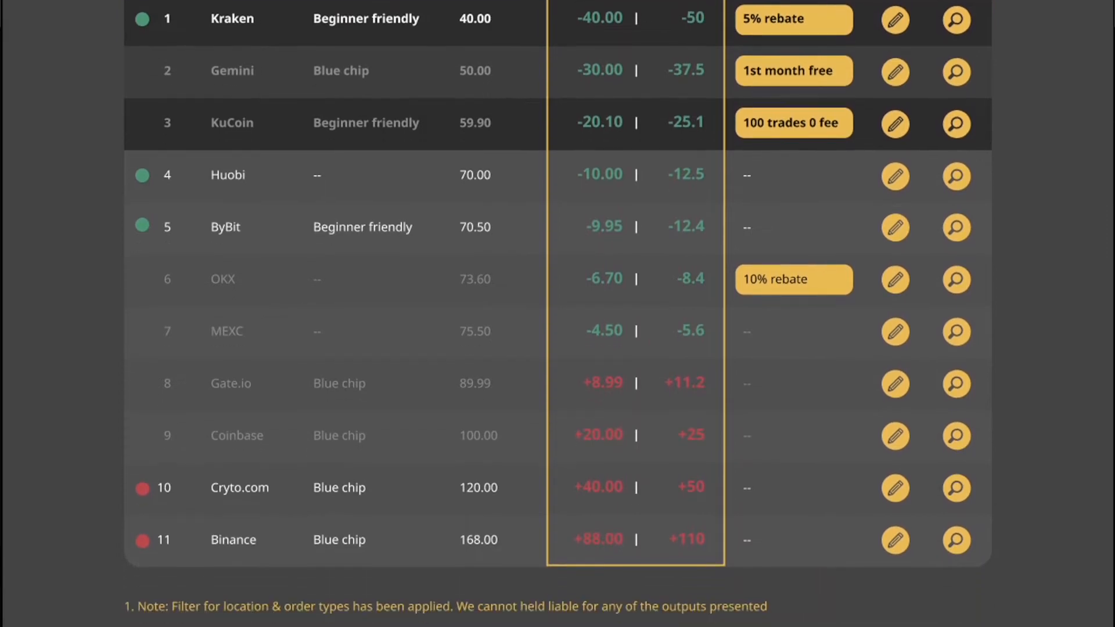
pyautogui.scroll(-3)
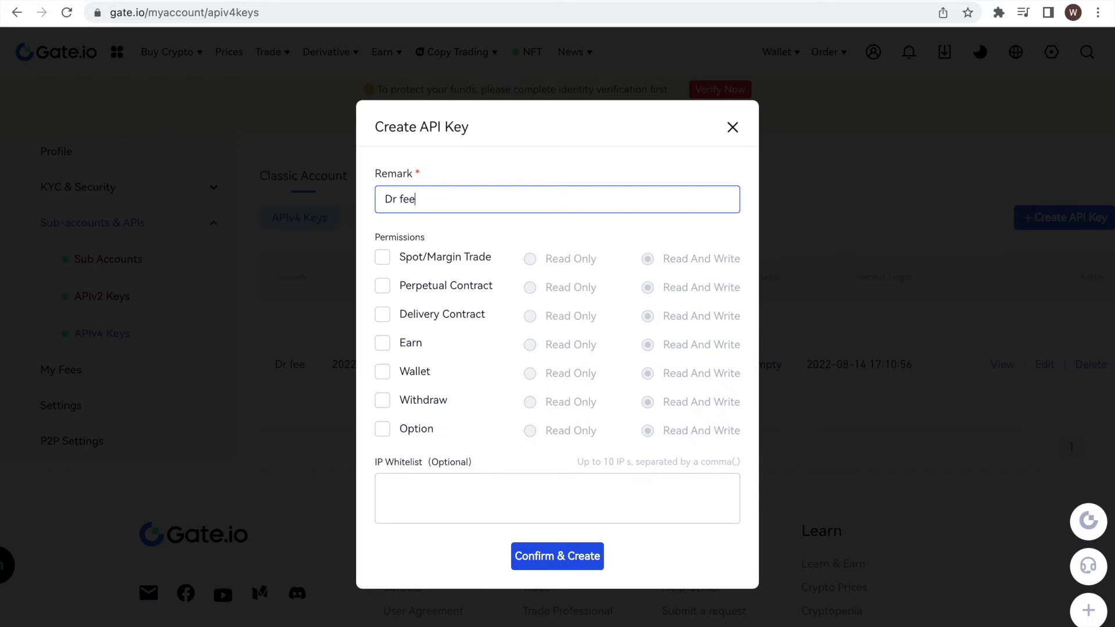
pyautogui.moveTo(558, 180)
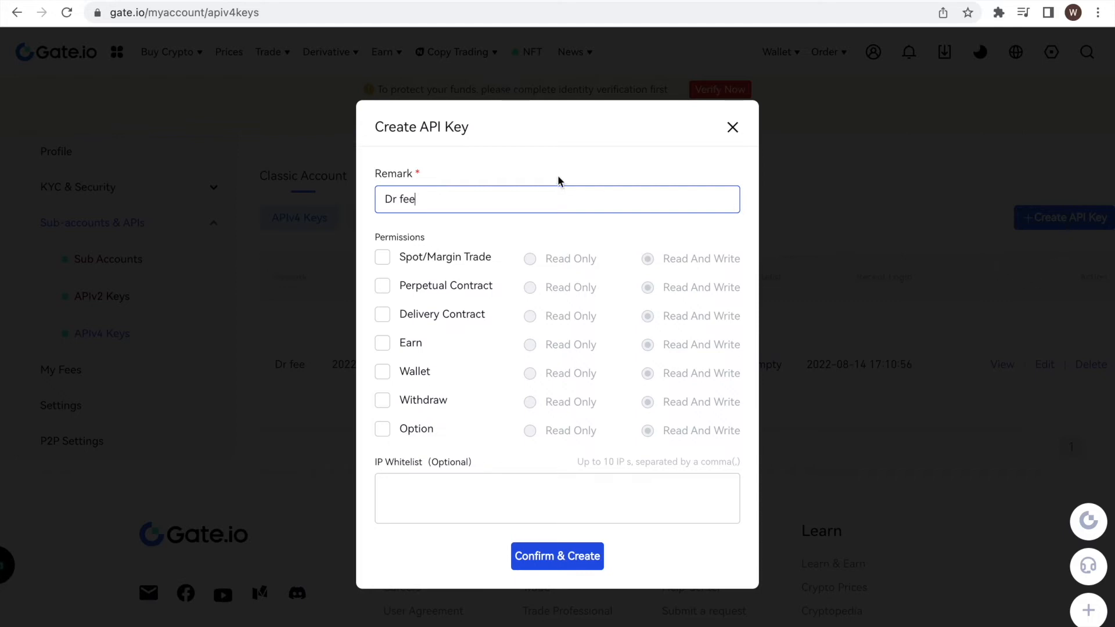
# - Tick all seven permission categories and set each, including Withdraw, to Read Only
pyautogui.click(382, 285)
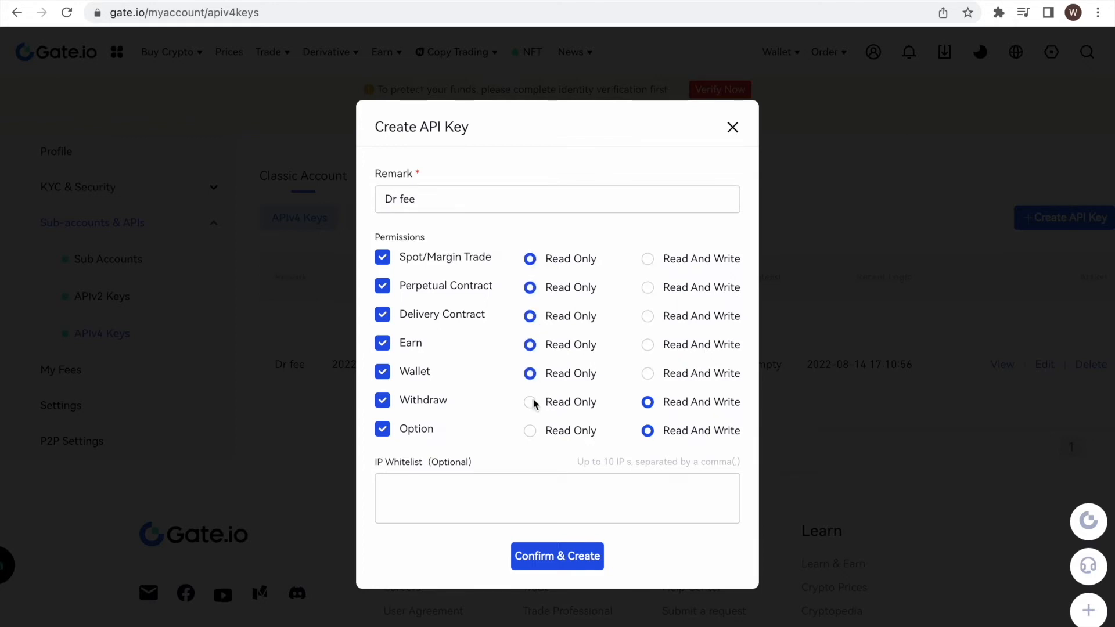
pyautogui.click(530, 431)
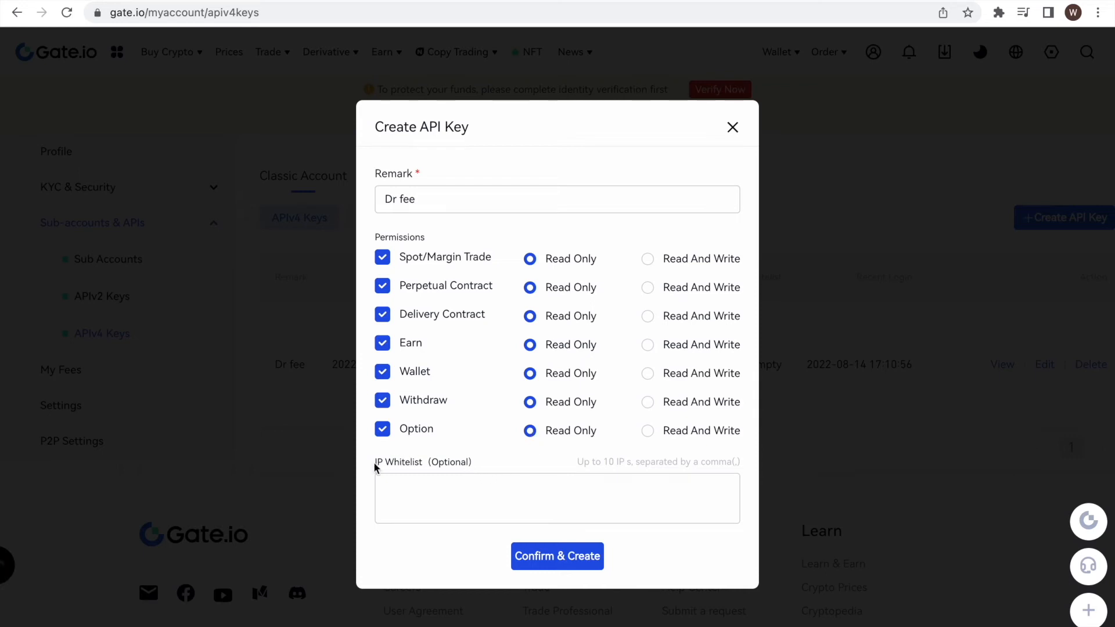
# - Confirm & Create the key and focus the TOTP field in the Security Verification prompt
pyautogui.doubleClick(424, 462)
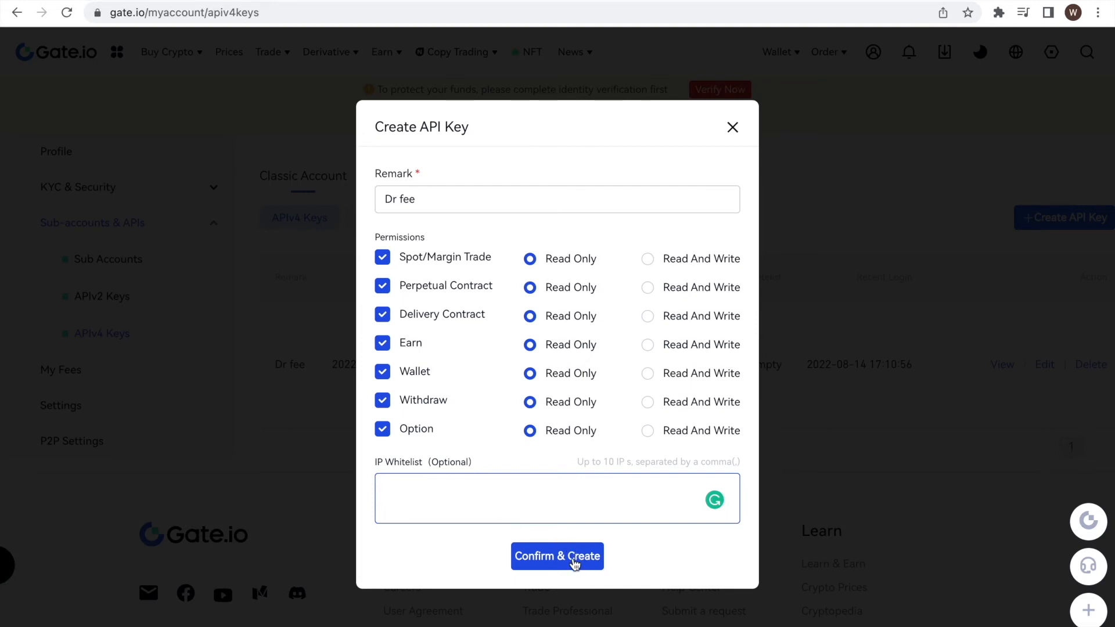
pyautogui.click(557, 556)
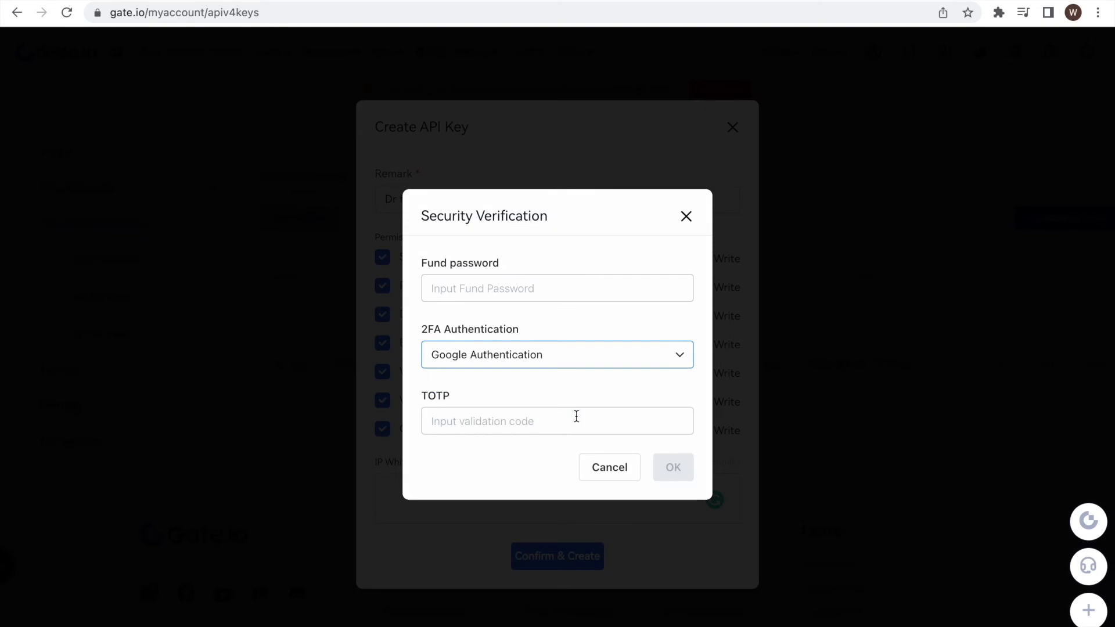
pyautogui.click(557, 420)
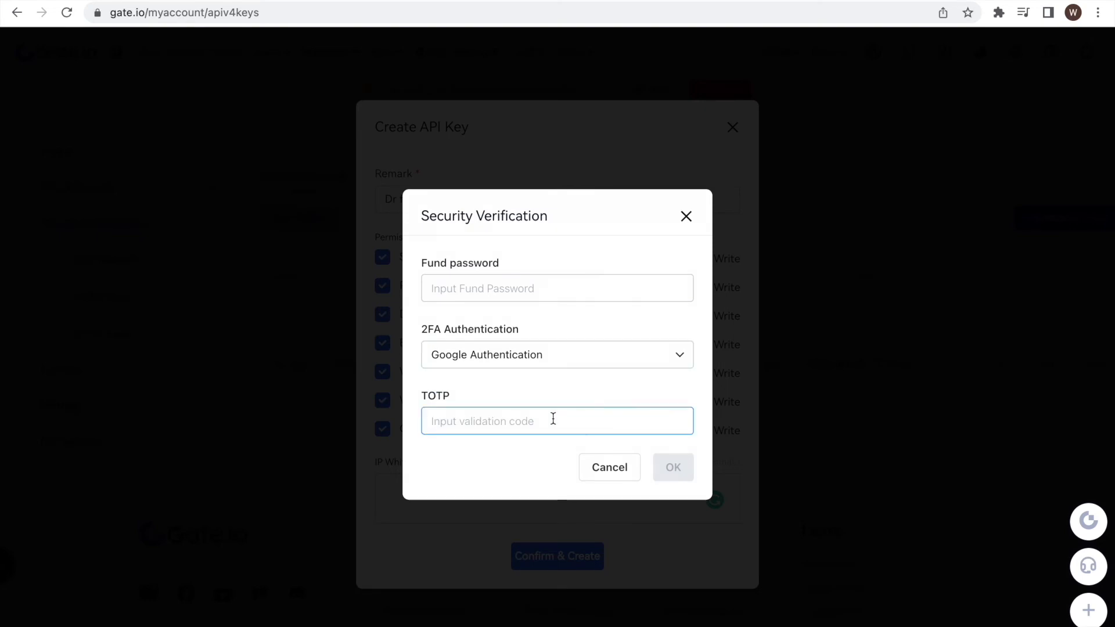